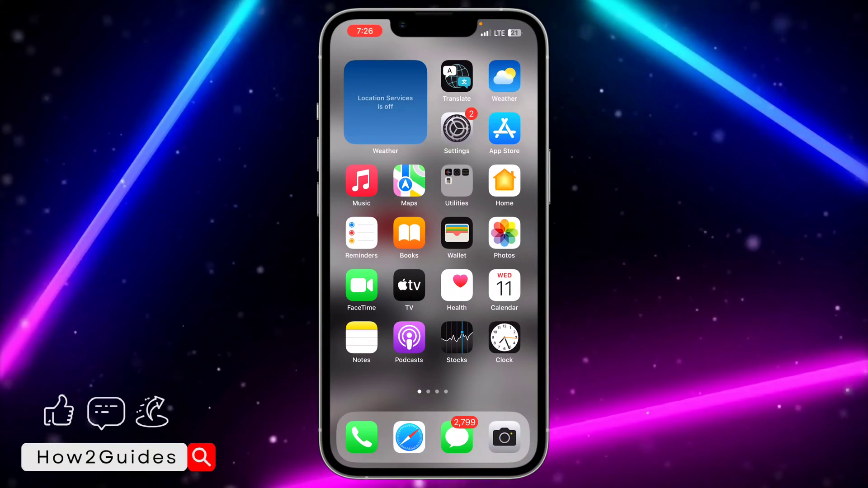
Step: Swipe the Home Screen to reach the passcode screen after Face ID fails
{"action": "scroll", "scroll_direction": "left", "scroll_amount": 3}
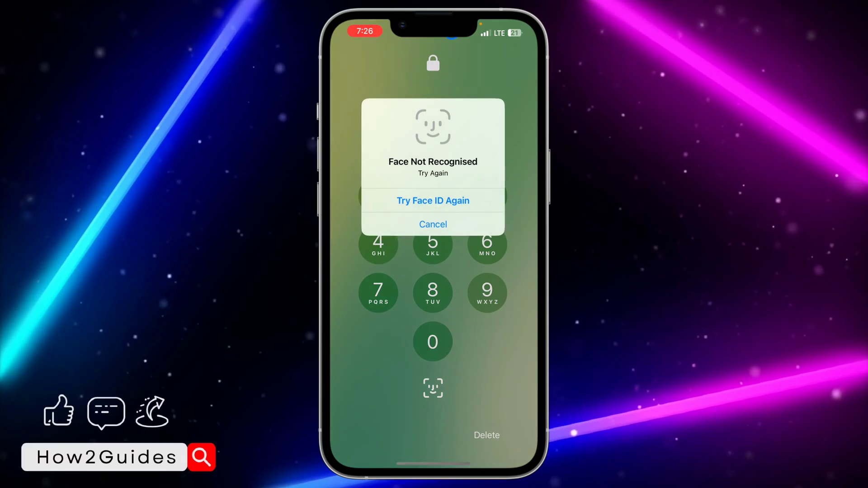
Step: Open Telegram's Settings and go to Privacy and Security, scrolling toward Data Settings
{"action": "left_click", "coordinate": [432, 224]}
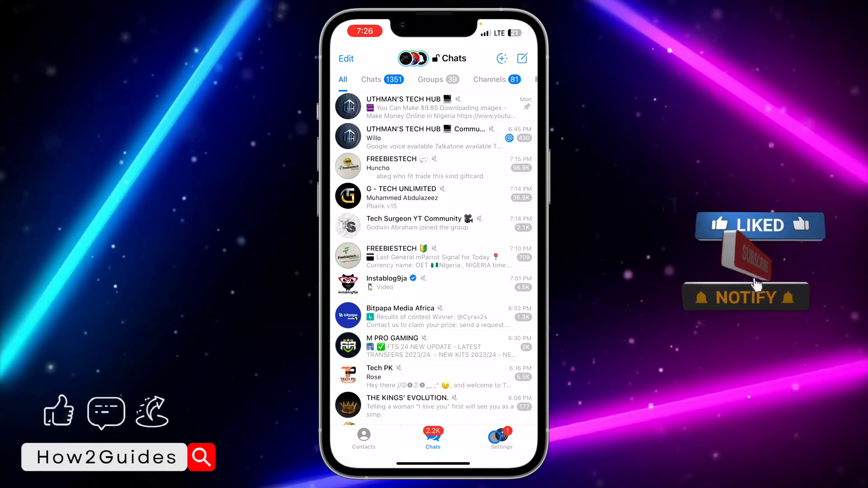
{"action": "left_click", "coordinate": [500, 437]}
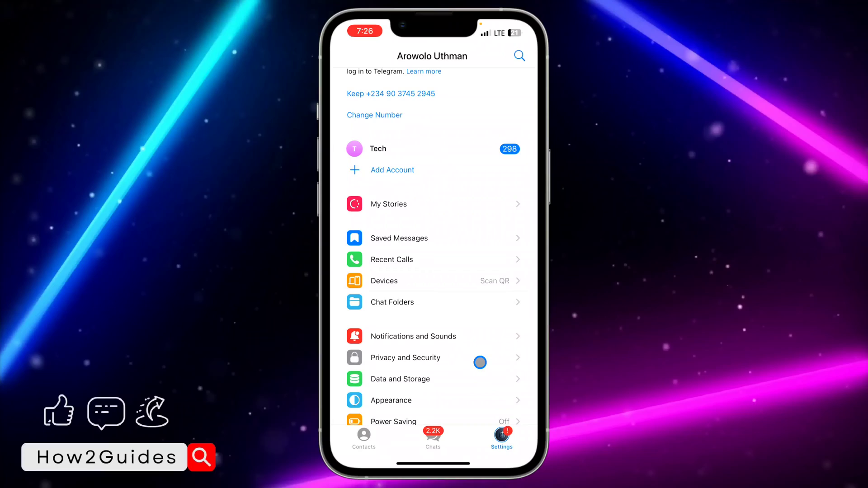
{"action": "left_click", "coordinate": [405, 357]}
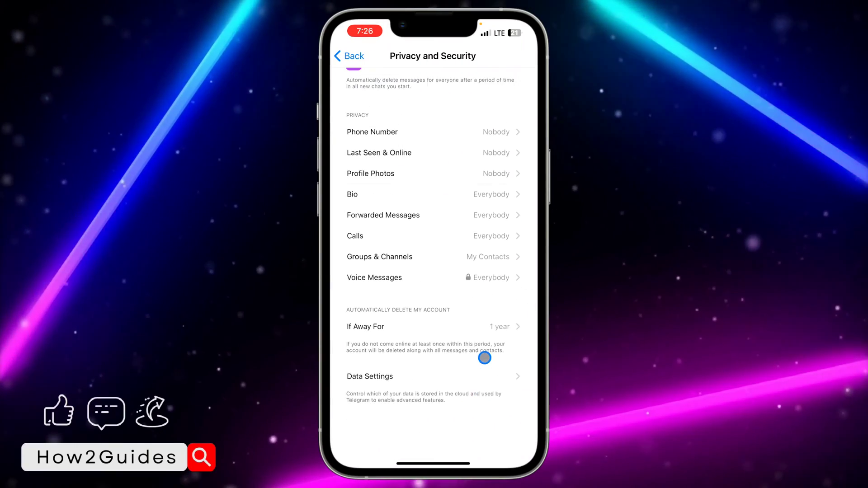
{"action": "scroll", "scroll_direction": "down", "scroll_amount": 3}
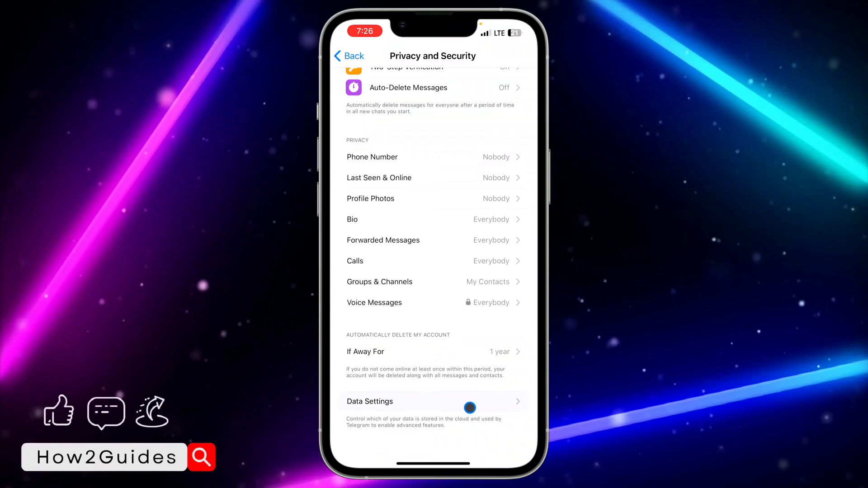
Step: Open Data Settings and cancel the Delete Synced Contacts prompt, keeping contacts
{"action": "left_click", "coordinate": [369, 401]}
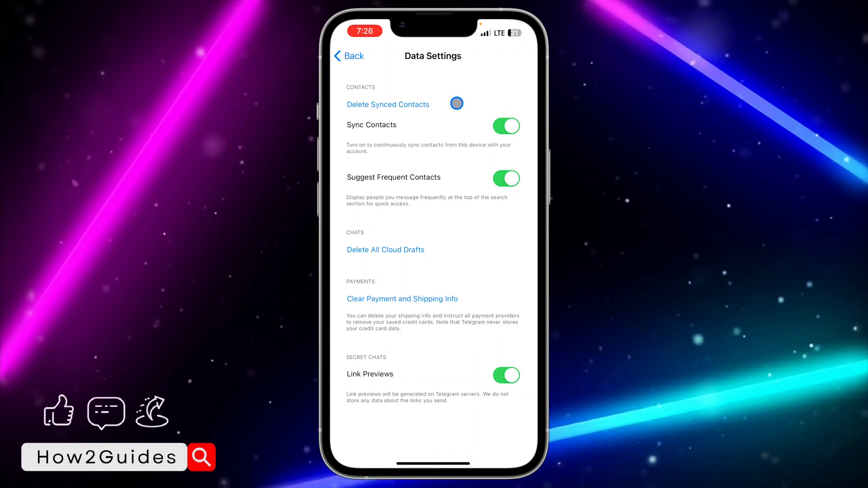
{"action": "left_click", "coordinate": [387, 104]}
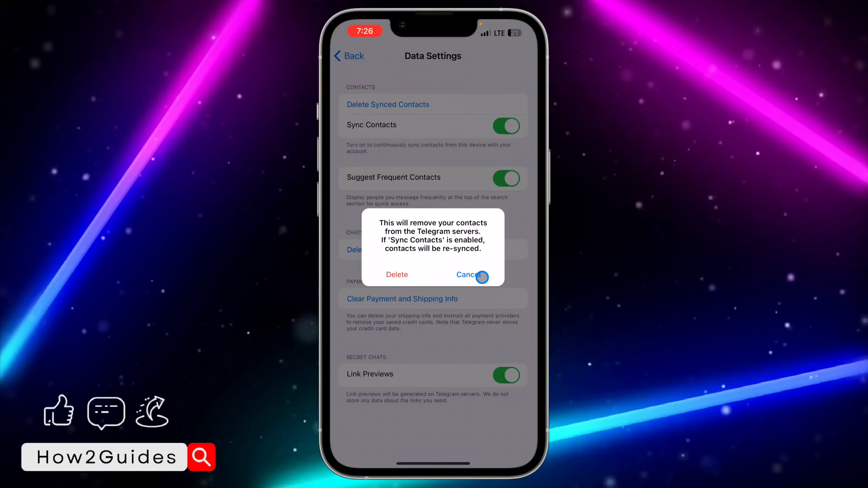
{"action": "left_click", "coordinate": [469, 275]}
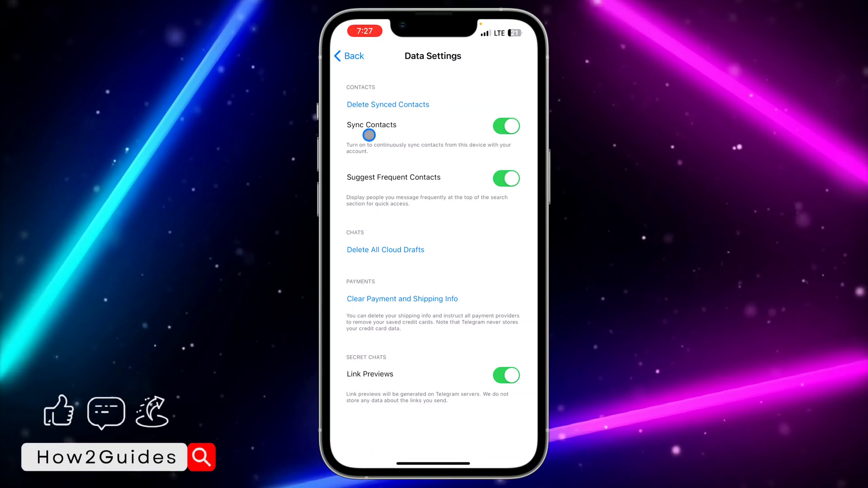
Step: Switch off Sync Contacts and go back to Privacy and Security
{"action": "left_click", "coordinate": [349, 56]}
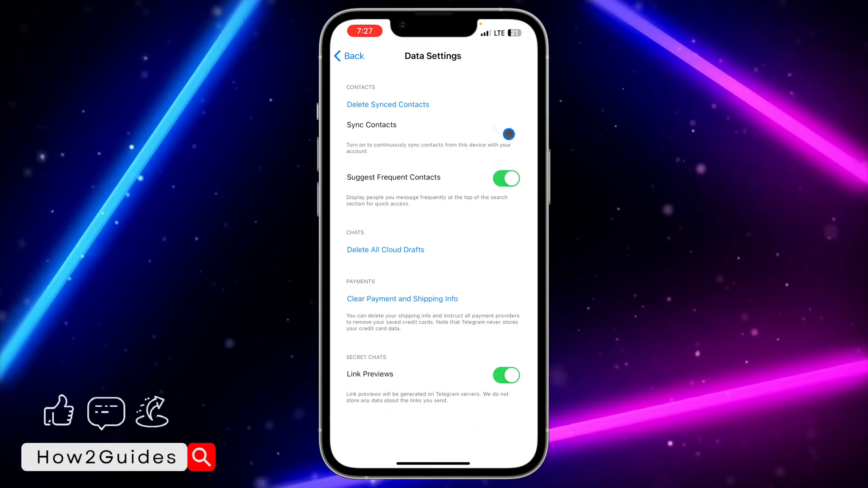
{"action": "left_click", "coordinate": [349, 55]}
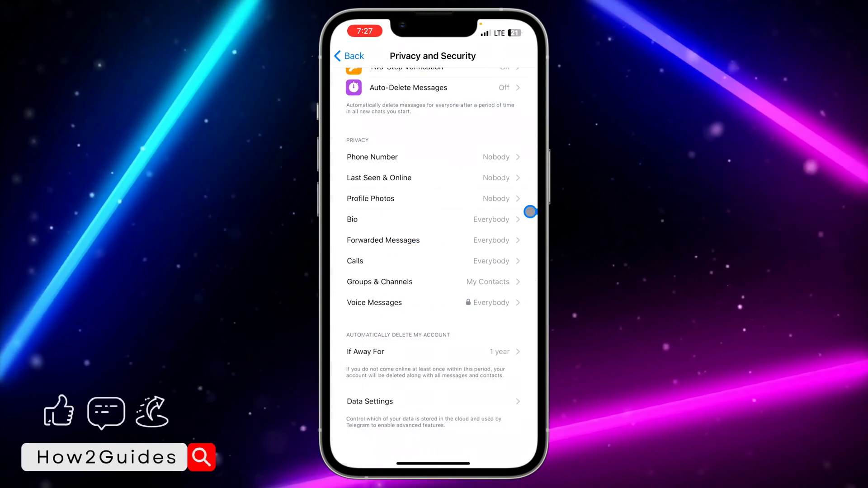